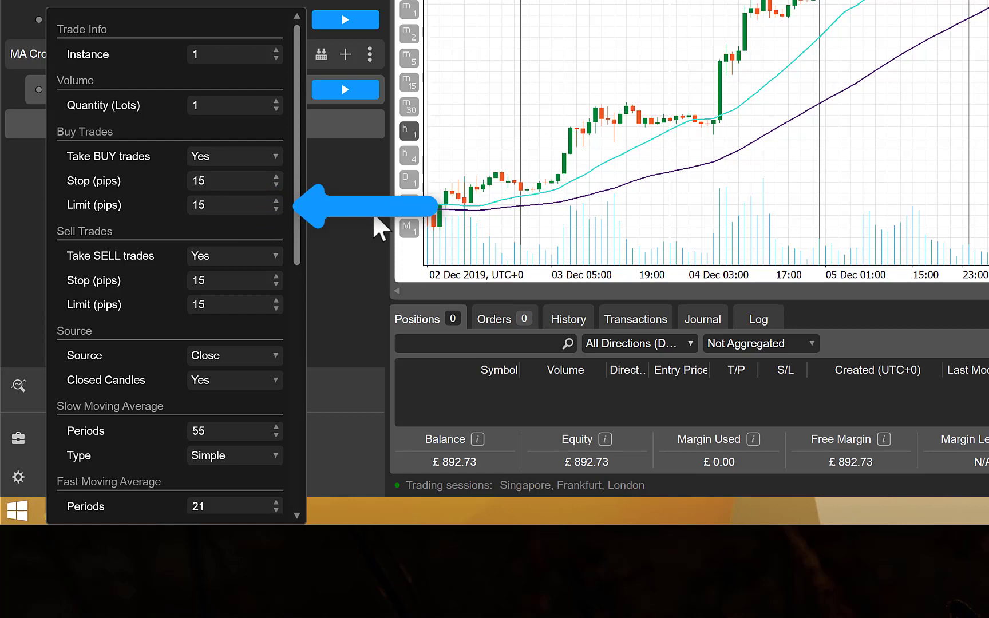
{"action": "mouse_move", "coordinate": [344, 246]}
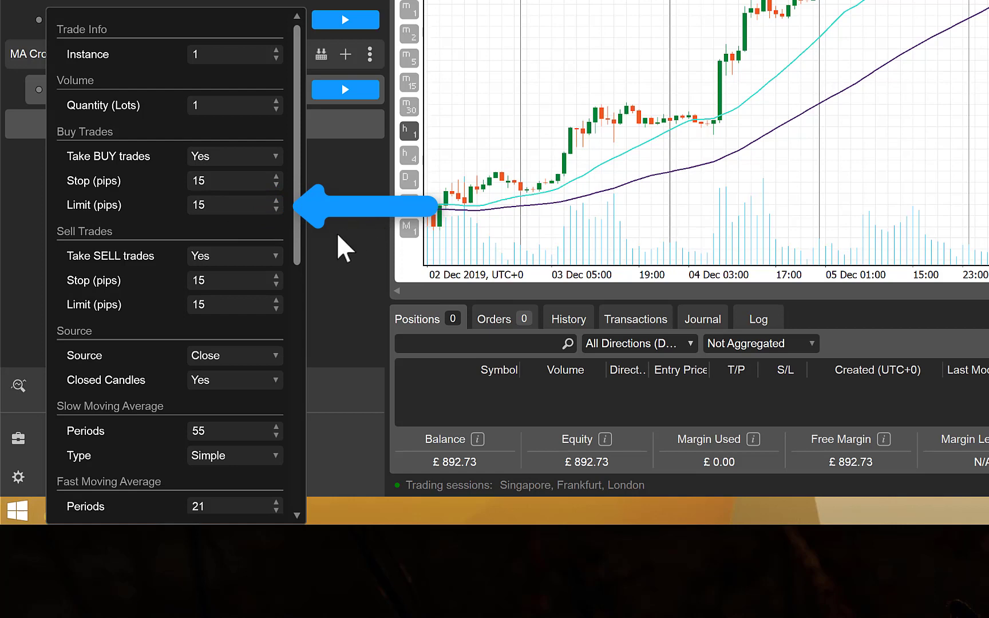
Step: Set Move Stop To to -10 pips and edit In Profit By, keeping Use Adv. Protection on No
{"action": "scroll", "scroll_direction": "down", "scroll_amount": 3}
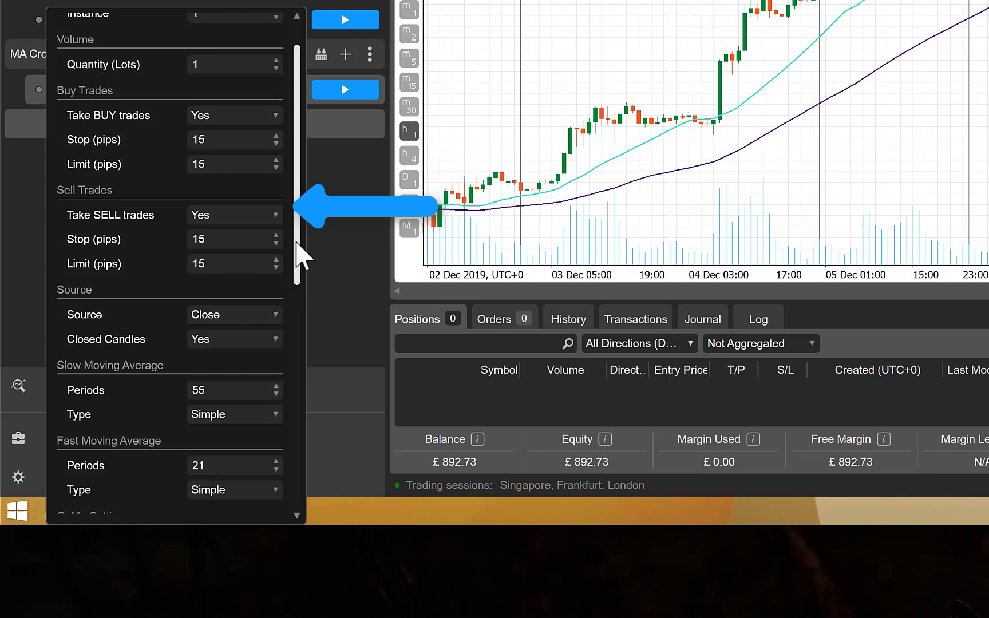
{"action": "scroll", "scroll_direction": "down", "scroll_amount": 3}
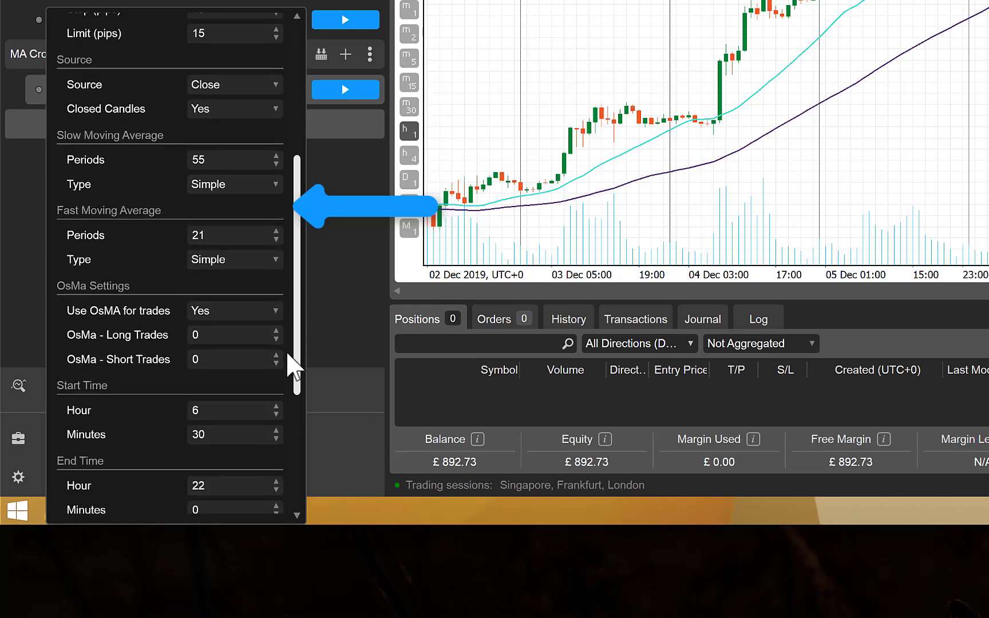
{"action": "scroll", "scroll_direction": "down", "scroll_amount": 3}
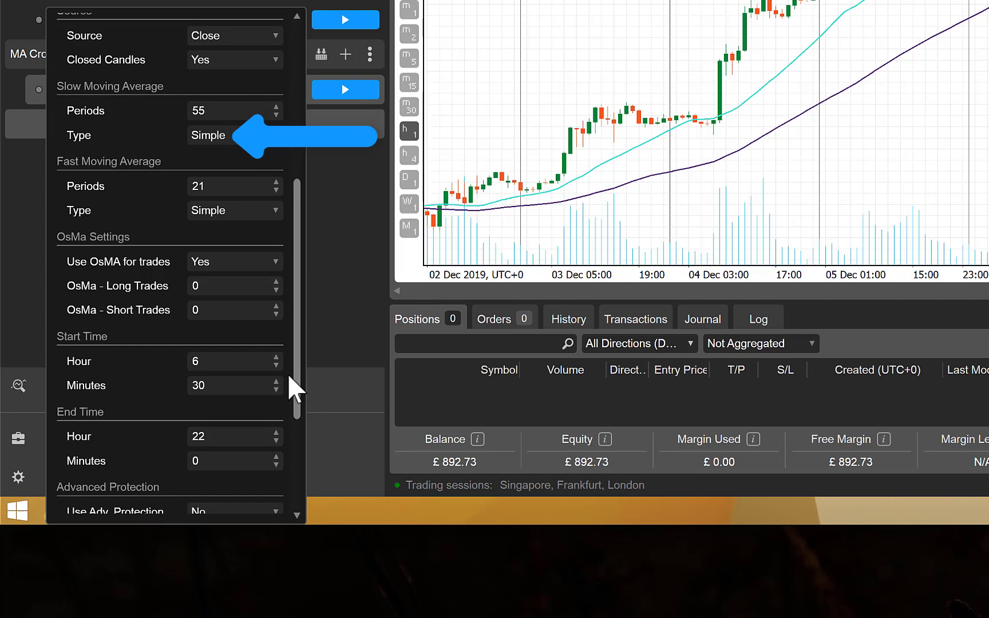
{"action": "mouse_move", "coordinate": [190, 164]}
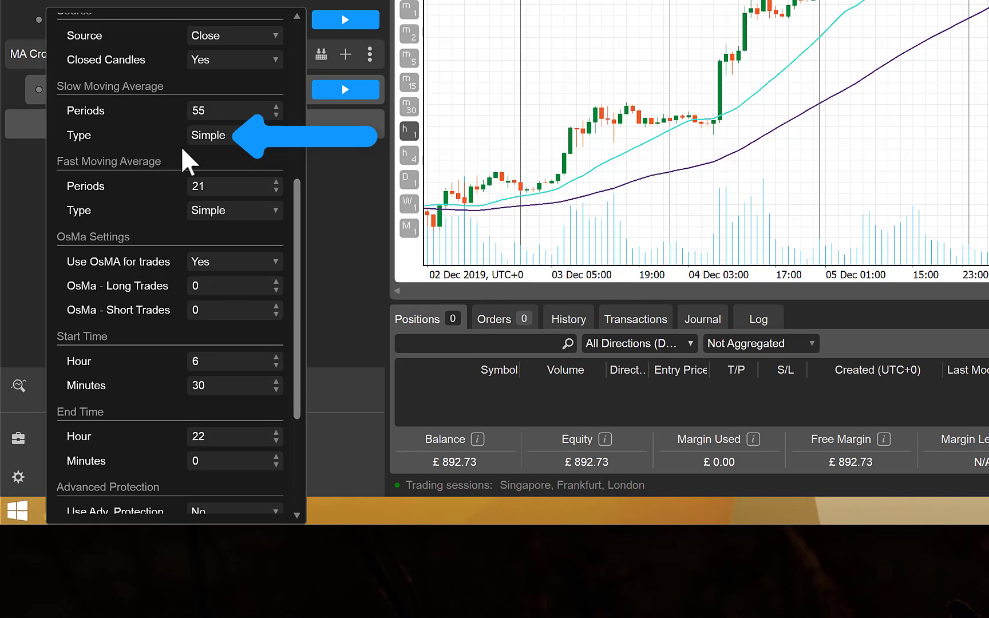
{"action": "mouse_move", "coordinate": [284, 155]}
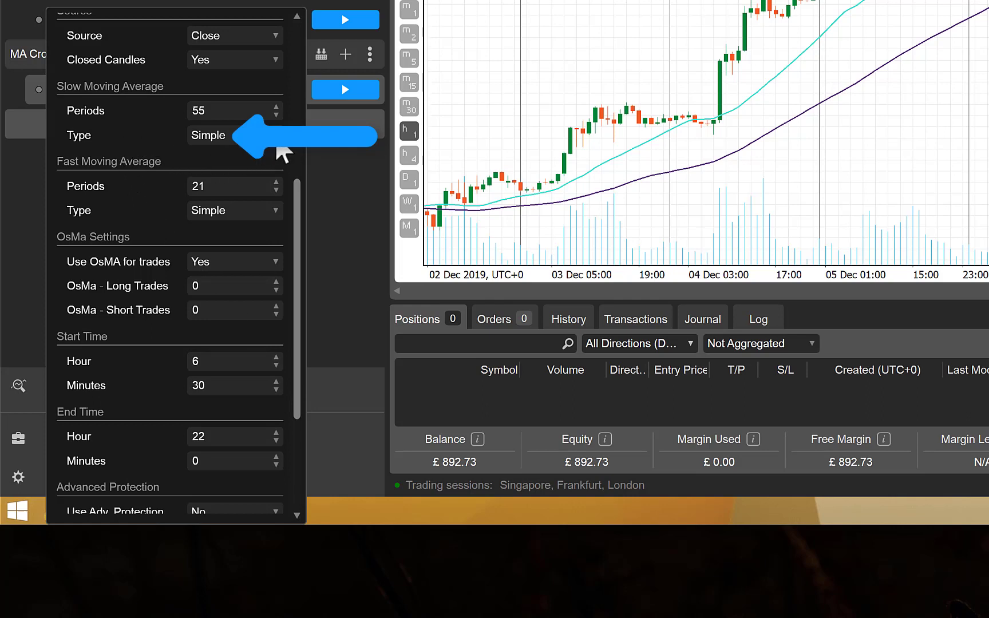
{"action": "left_click", "coordinate": [208, 136]}
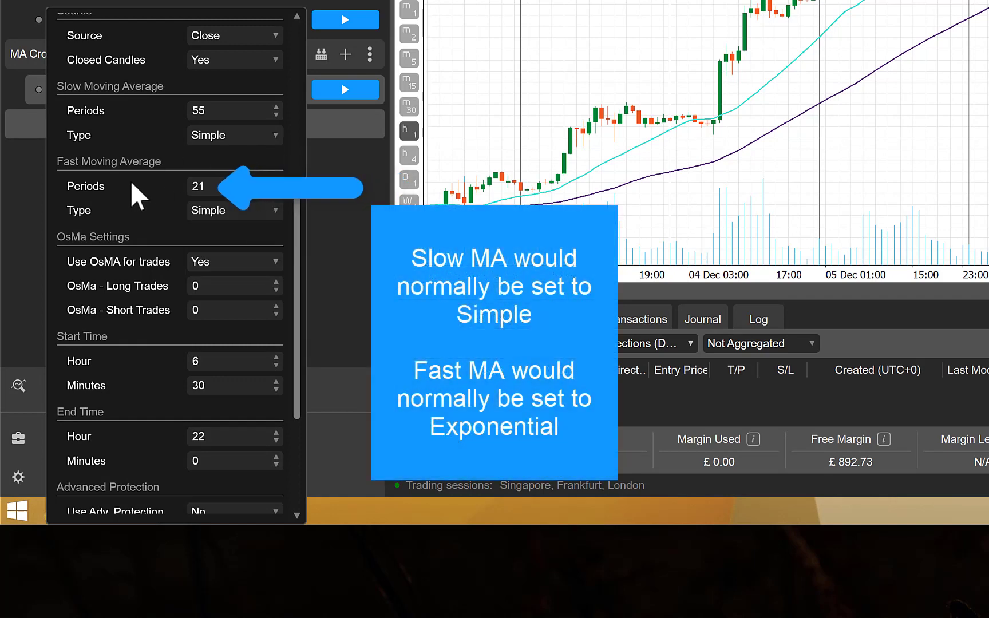
{"action": "mouse_move", "coordinate": [171, 217]}
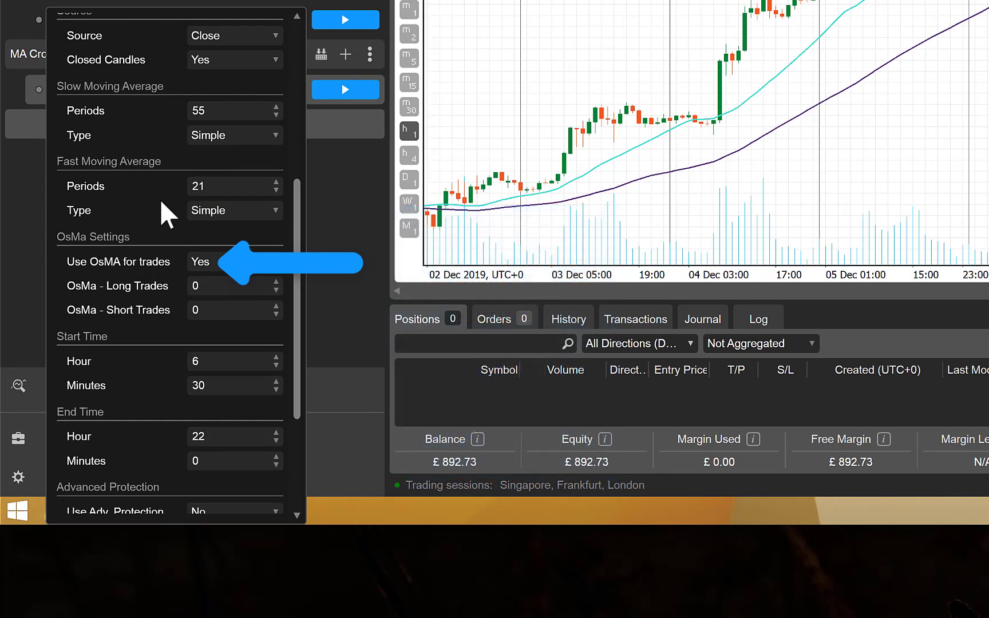
{"action": "mouse_move", "coordinate": [113, 227]}
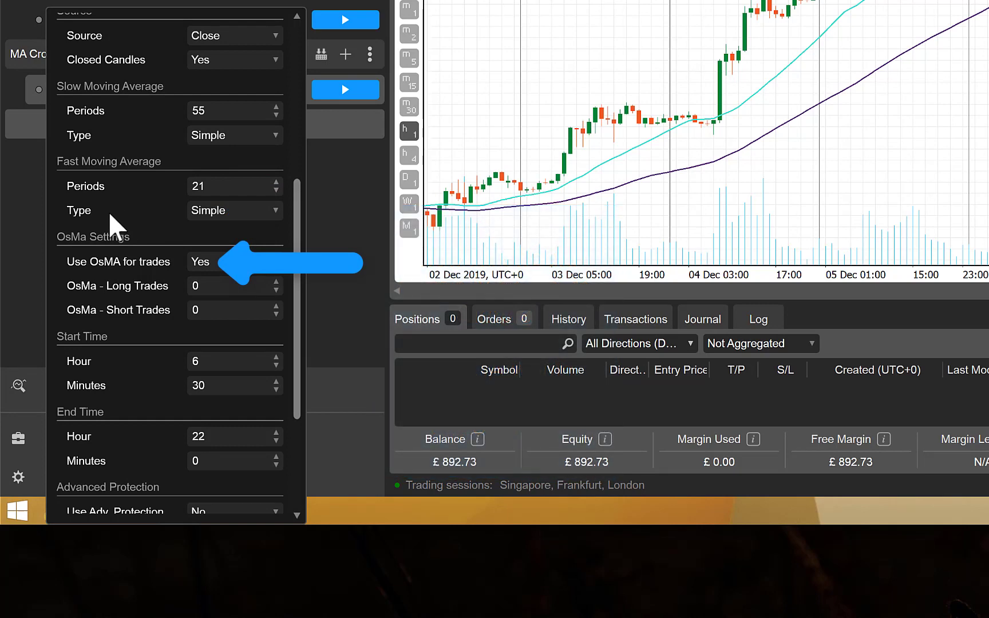
{"action": "mouse_move", "coordinate": [254, 233]}
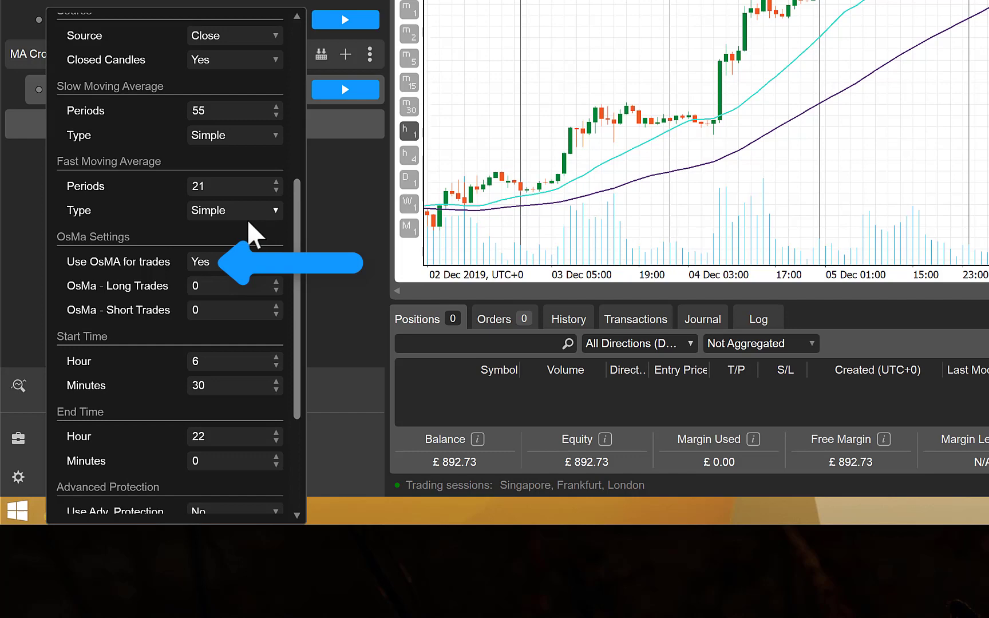
{"action": "mouse_move", "coordinate": [171, 236]}
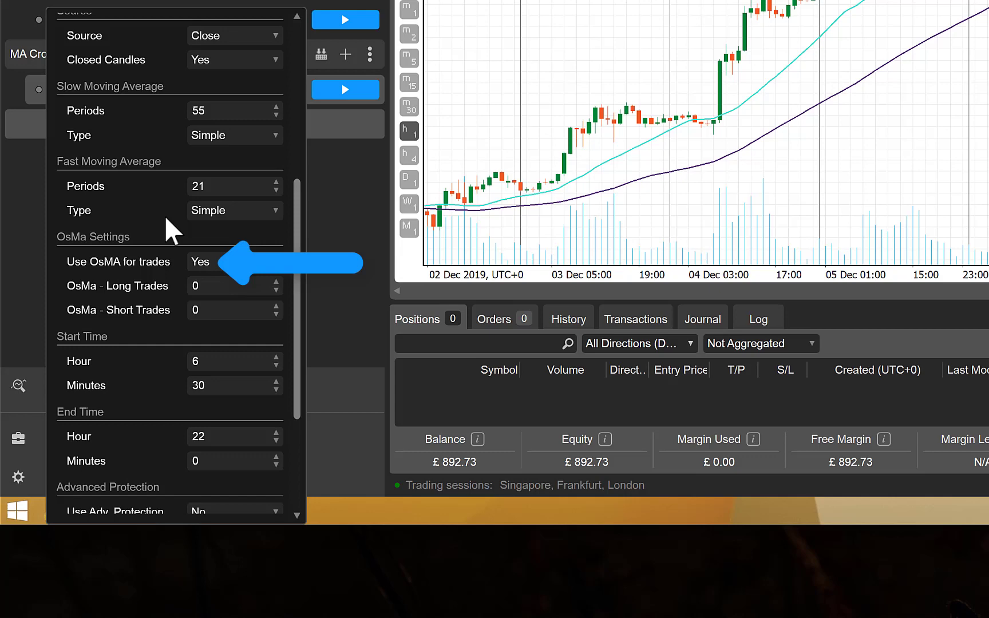
{"action": "scroll", "scroll_direction": "down", "scroll_amount": 3}
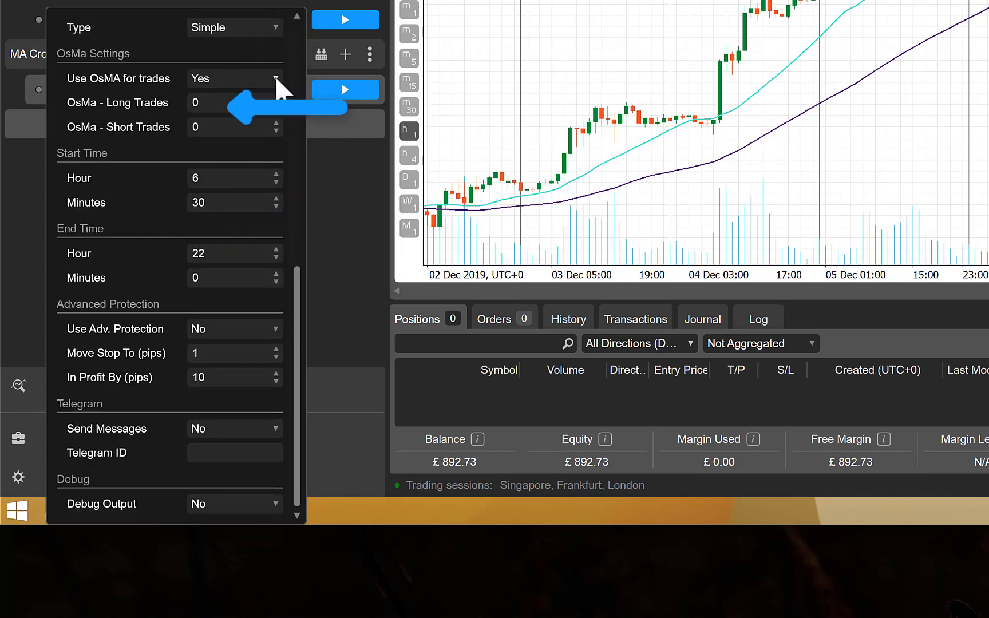
{"action": "left_click", "coordinate": [273, 78]}
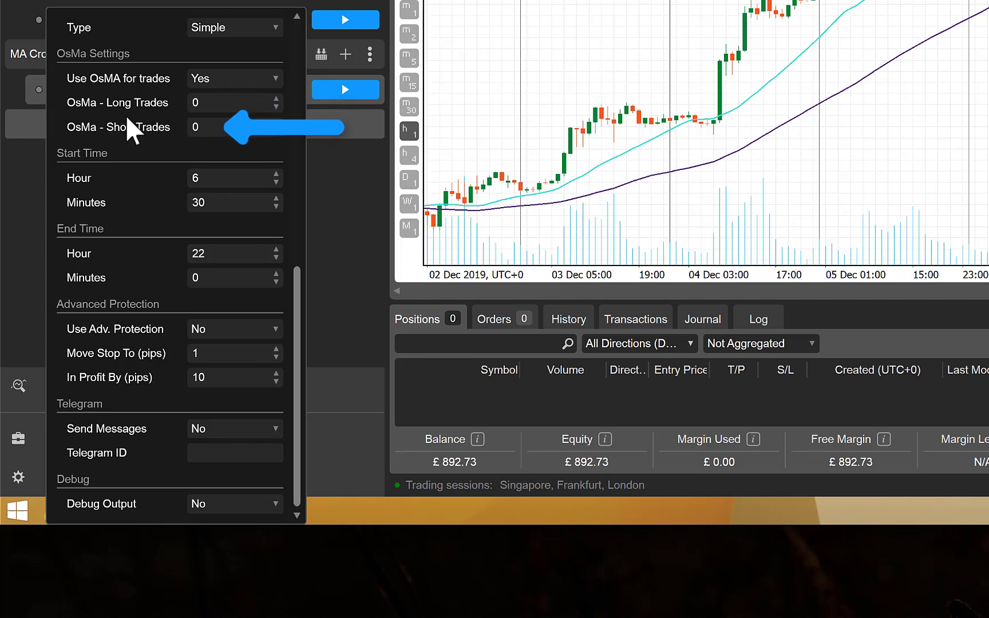
{"action": "mouse_move", "coordinate": [179, 130]}
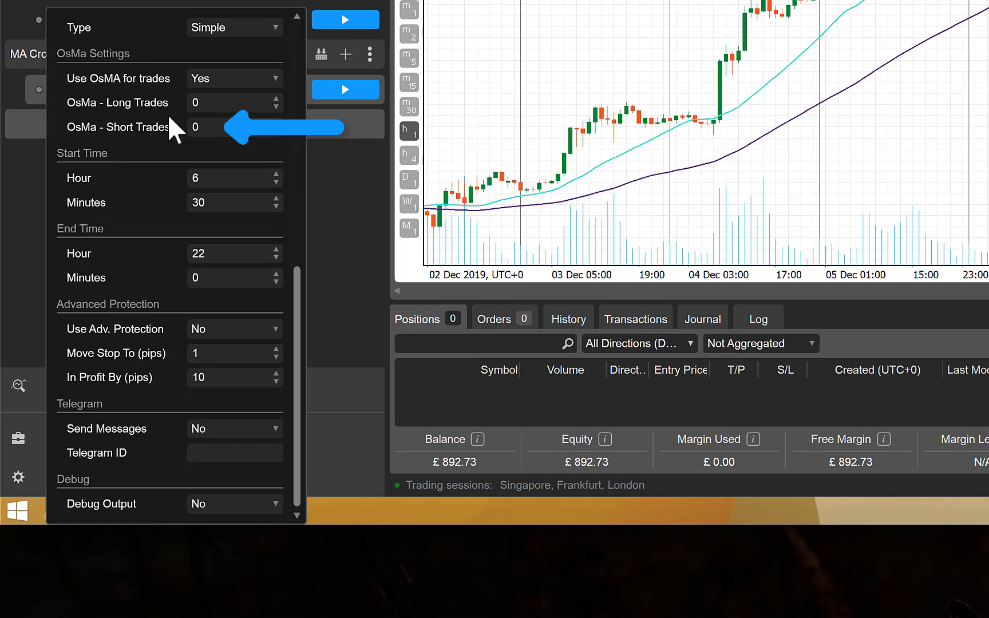
{"action": "mouse_move", "coordinate": [179, 129]}
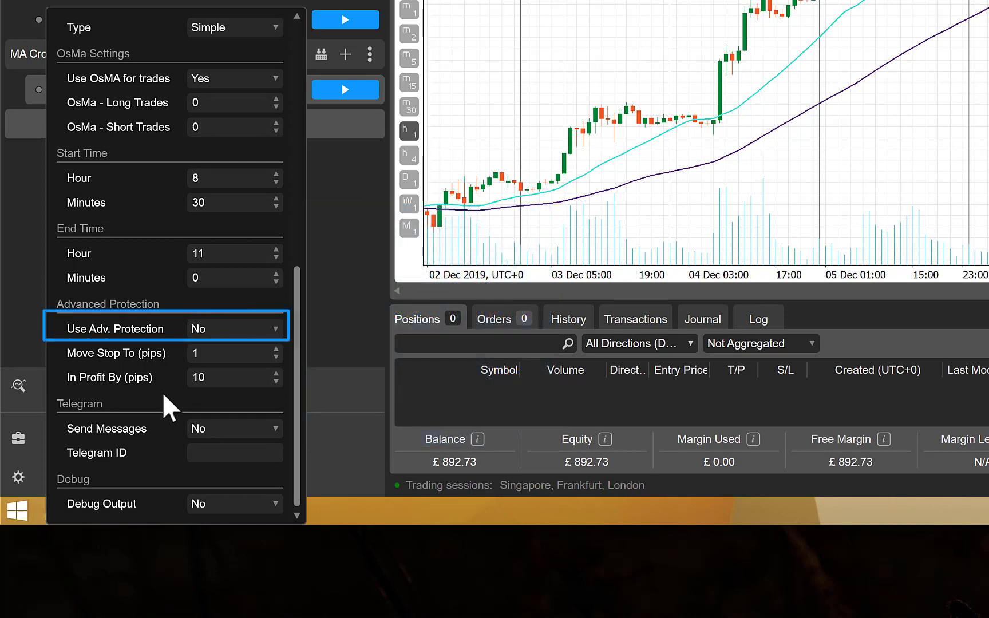
{"action": "left_click", "coordinate": [227, 254]}
{"action": "type", "text": "-10"}
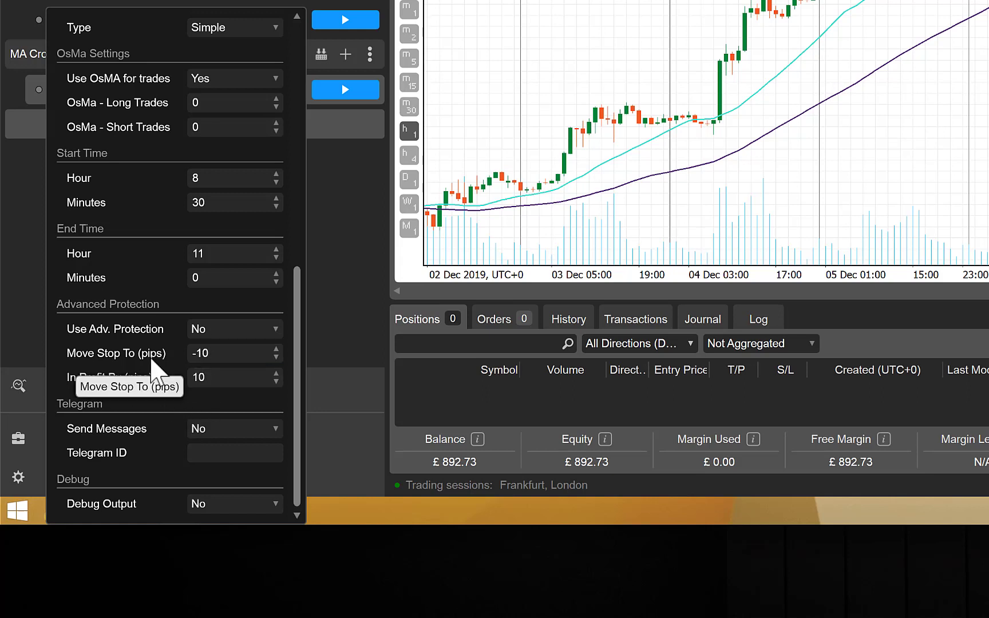
{"action": "mouse_move", "coordinate": [160, 369]}
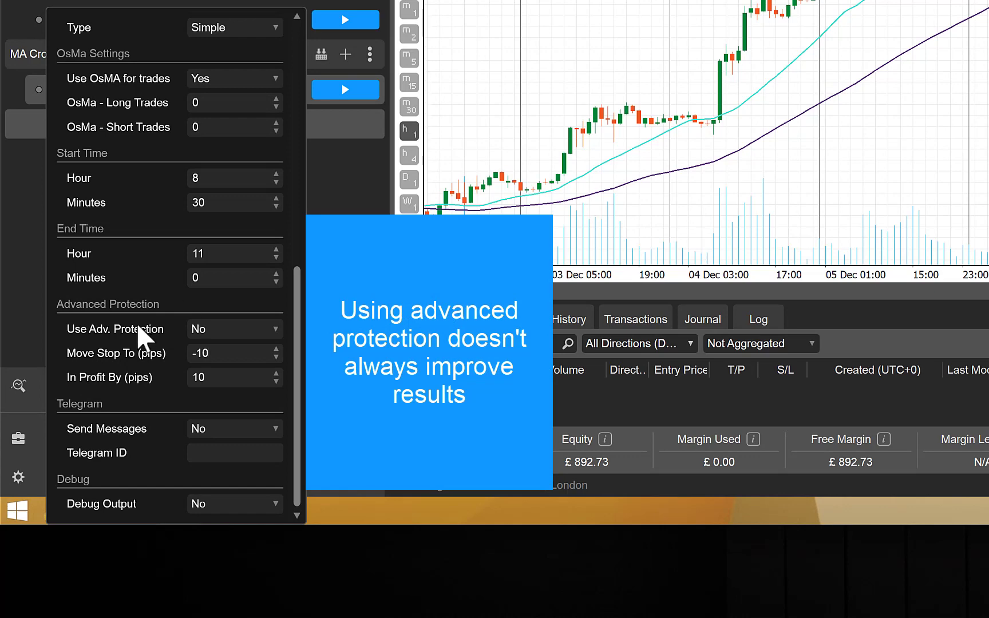
{"action": "mouse_move", "coordinate": [152, 378]}
{"action": "type", "text": "20"}
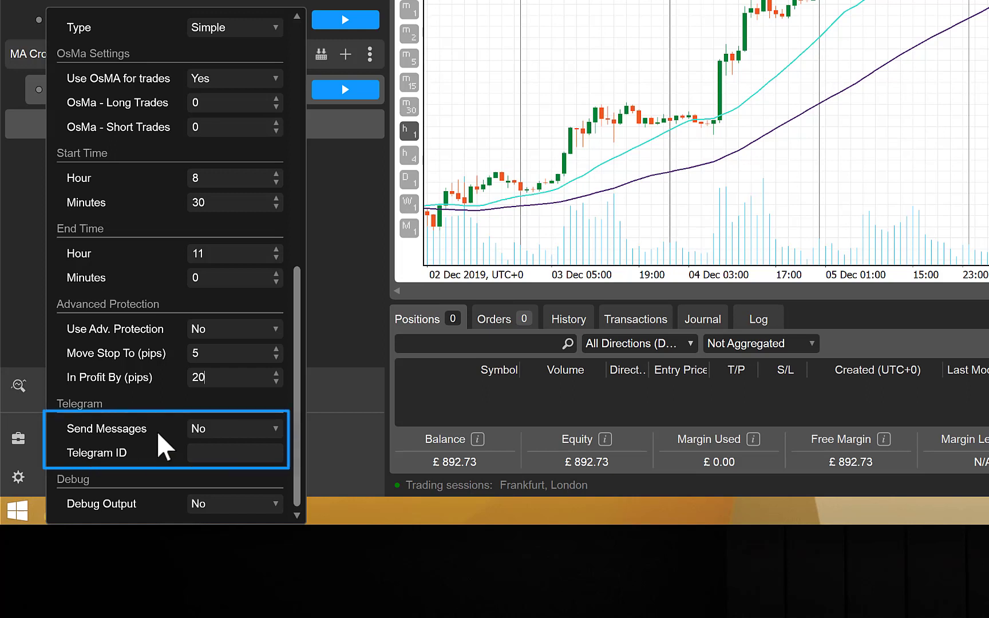
{"action": "mouse_move", "coordinate": [145, 511]}
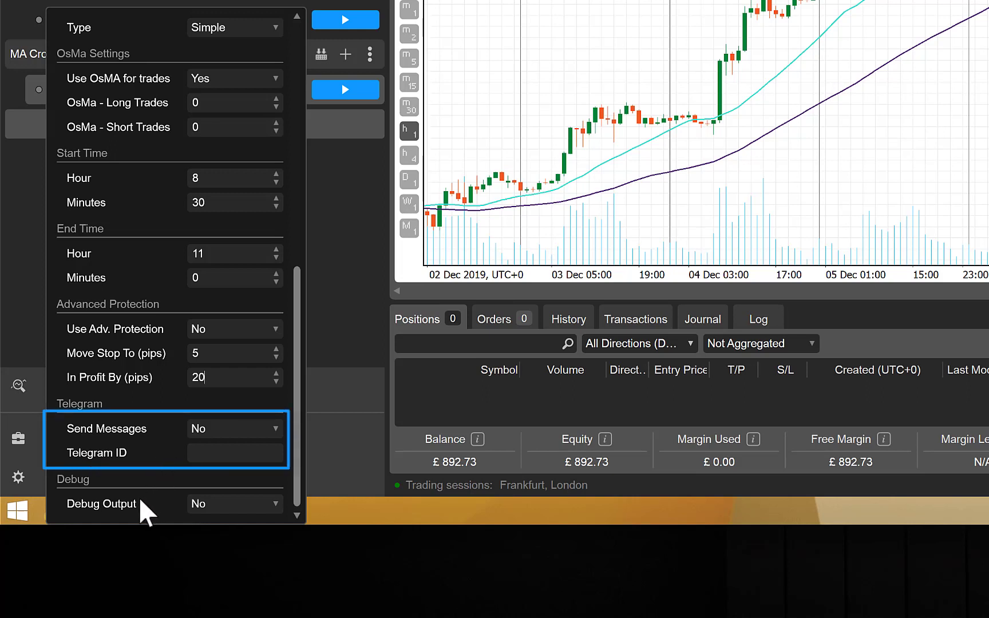
{"action": "mouse_move", "coordinate": [165, 489]}
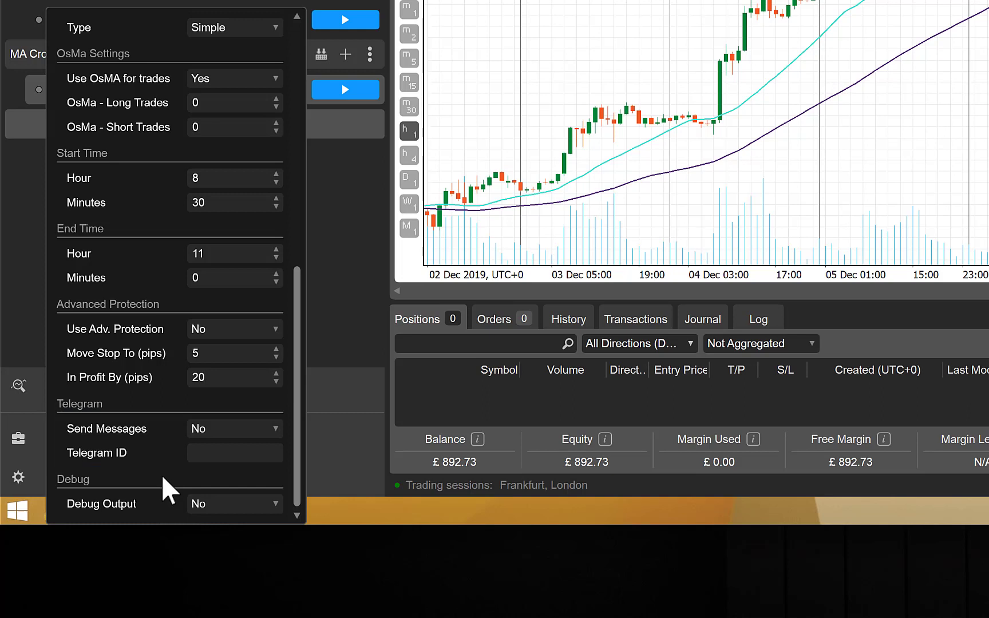
{"action": "mouse_move", "coordinate": [171, 384]}
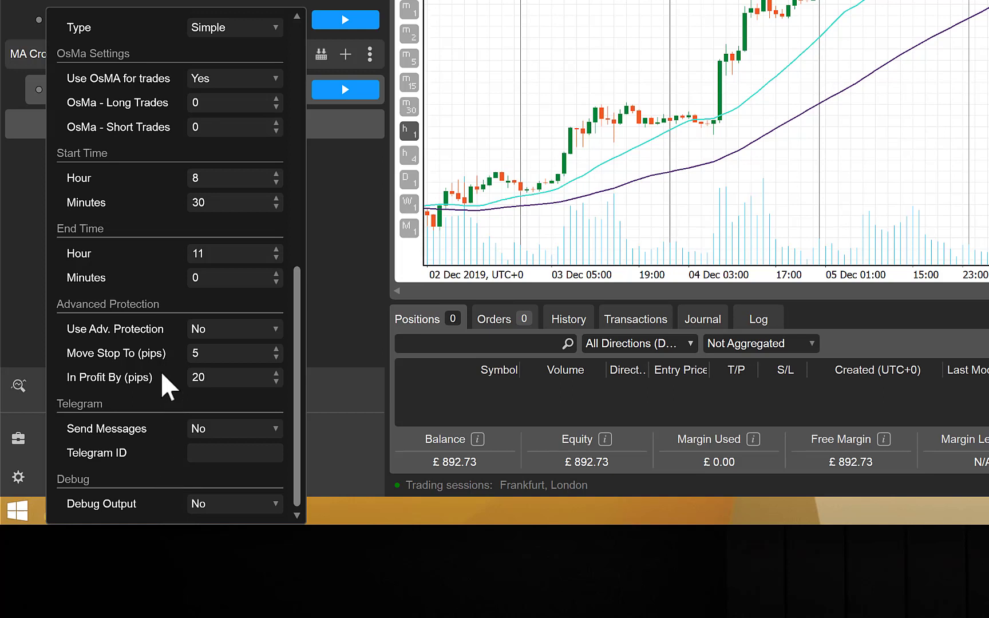
{"action": "left_click", "coordinate": [227, 377]}
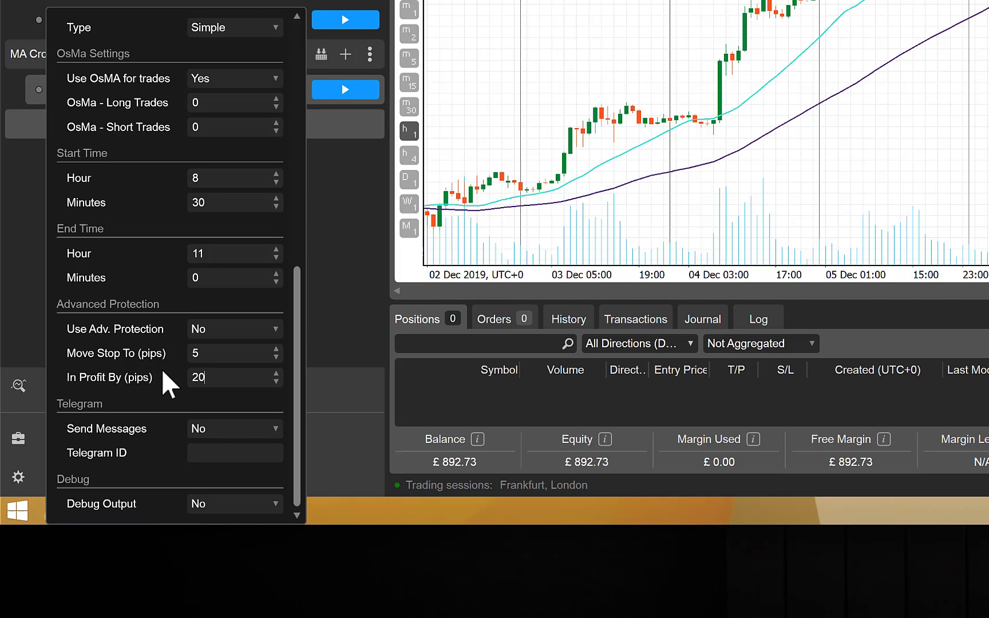
{"action": "scroll", "scroll_direction": "up", "scroll_amount": 3}
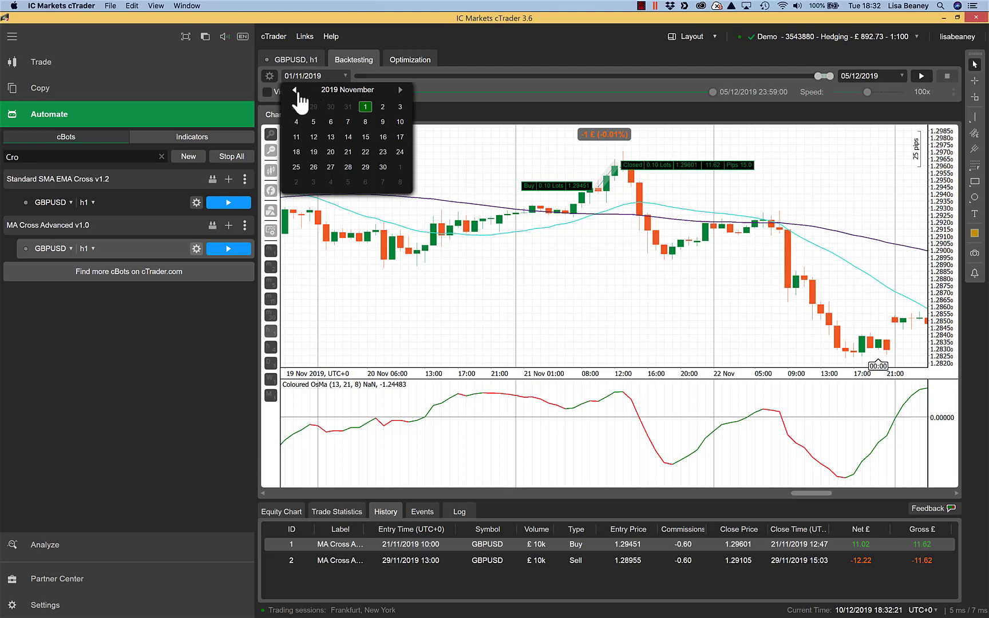
Step: Set the backtest start date to 01/10/2019 and rerun the backtest
{"action": "left_click", "coordinate": [295, 88]}
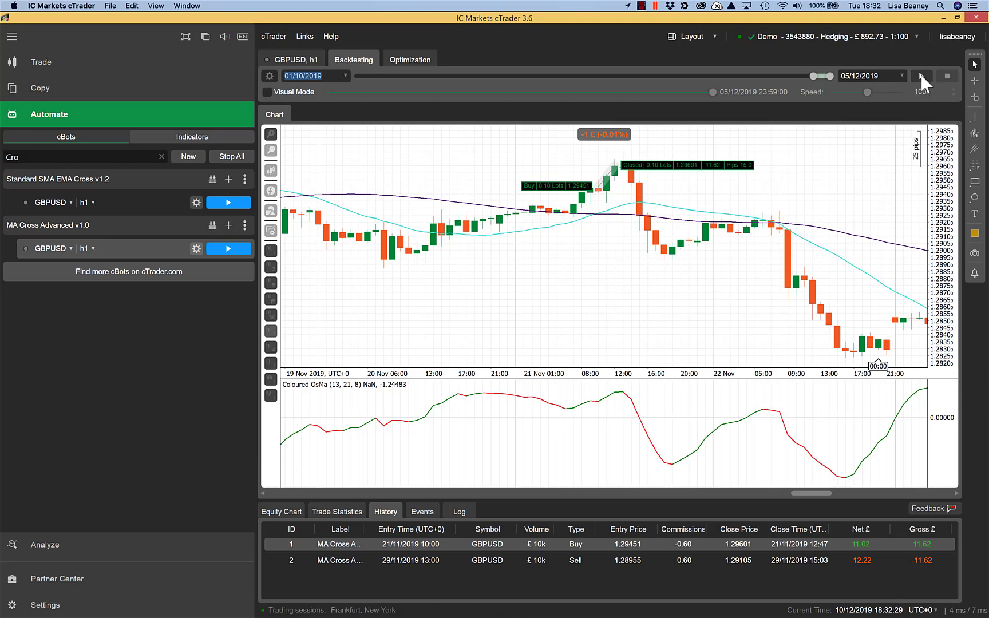
{"action": "left_click", "coordinate": [921, 75]}
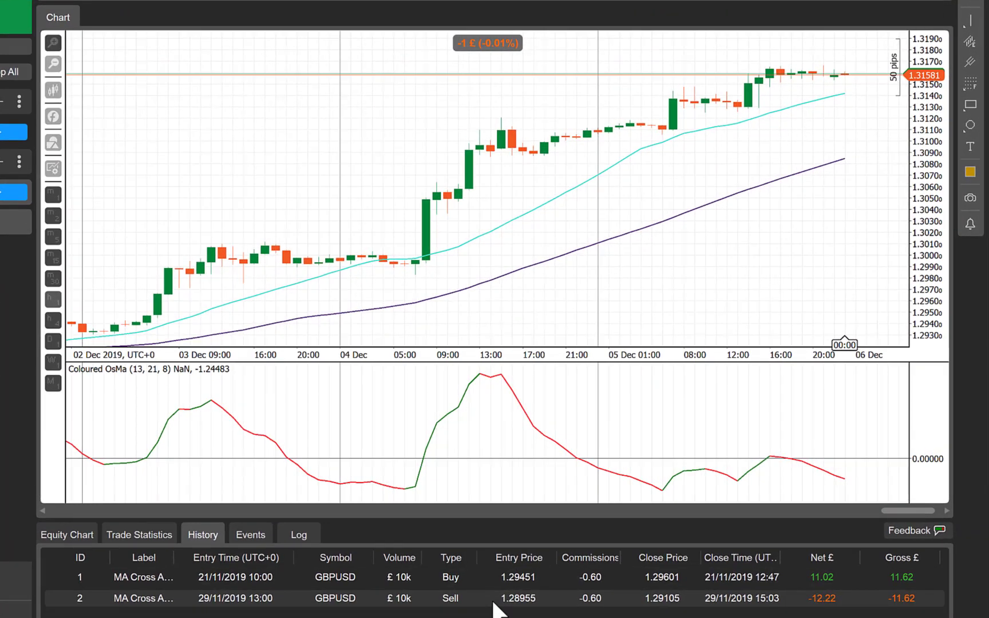
{"action": "mouse_move", "coordinate": [464, 587]}
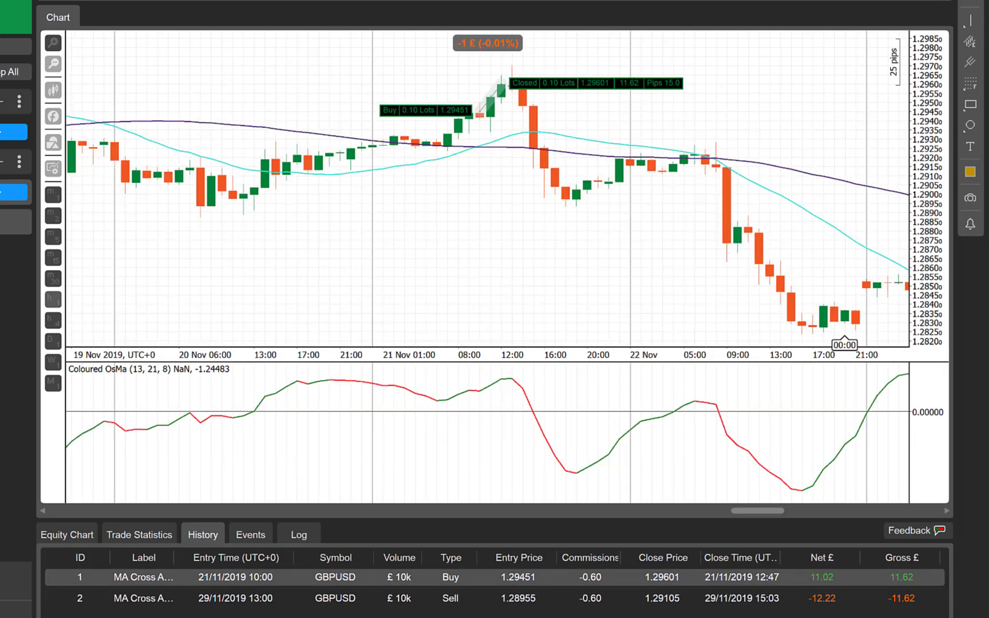
{"action": "mouse_move", "coordinate": [752, 123]}
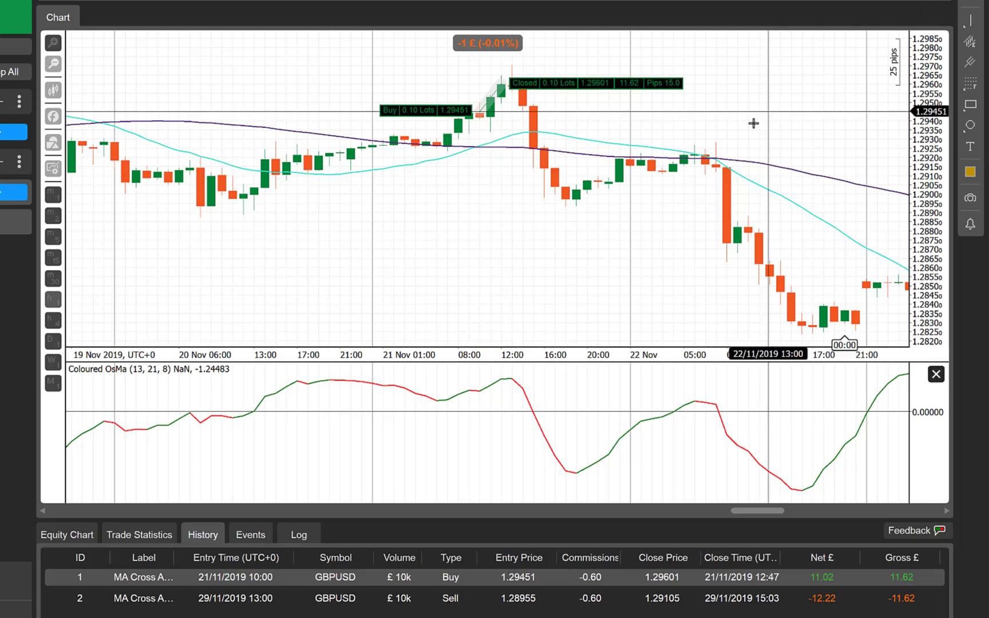
{"action": "mouse_move", "coordinate": [480, 125]}
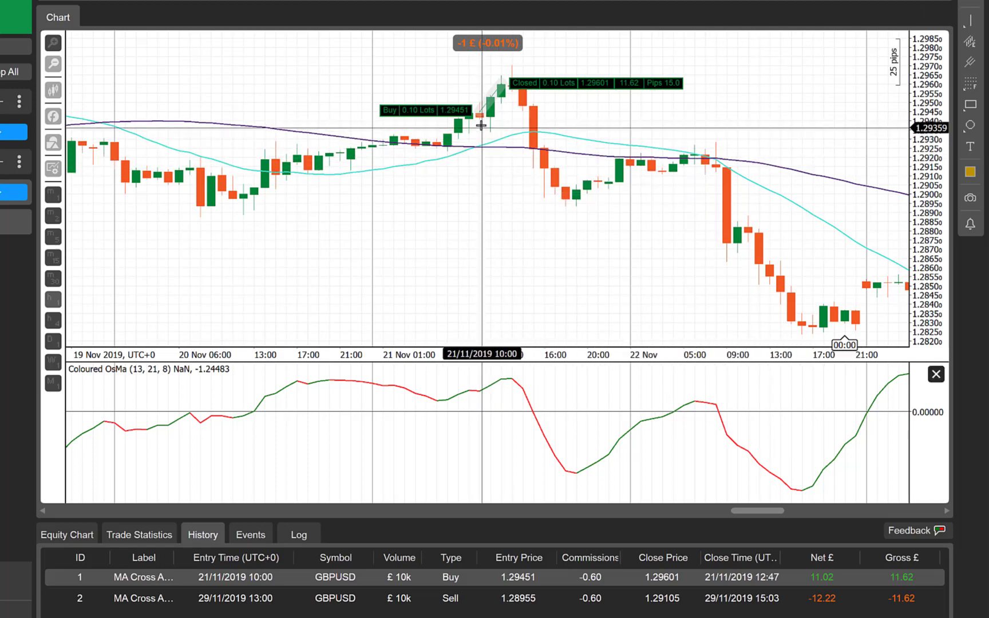
{"action": "mouse_move", "coordinate": [480, 123]}
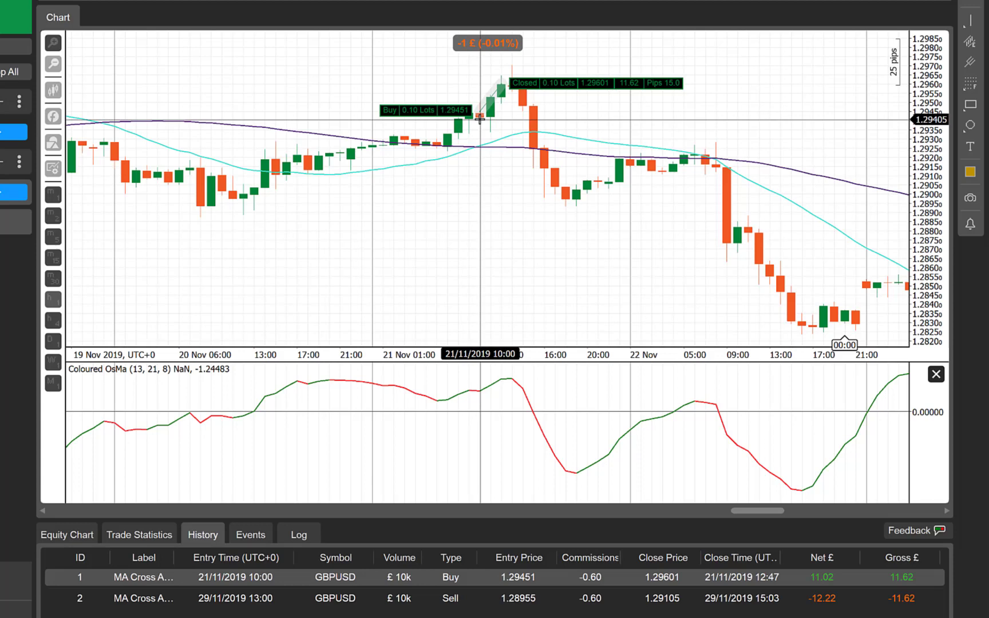
{"action": "mouse_move", "coordinate": [482, 234]}
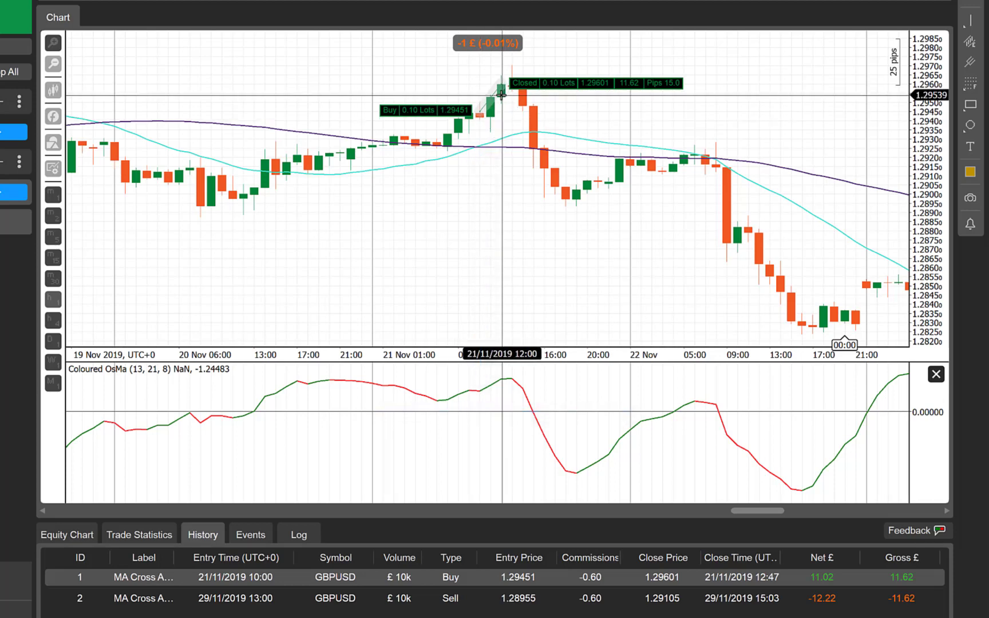
{"action": "mouse_move", "coordinate": [424, 611]}
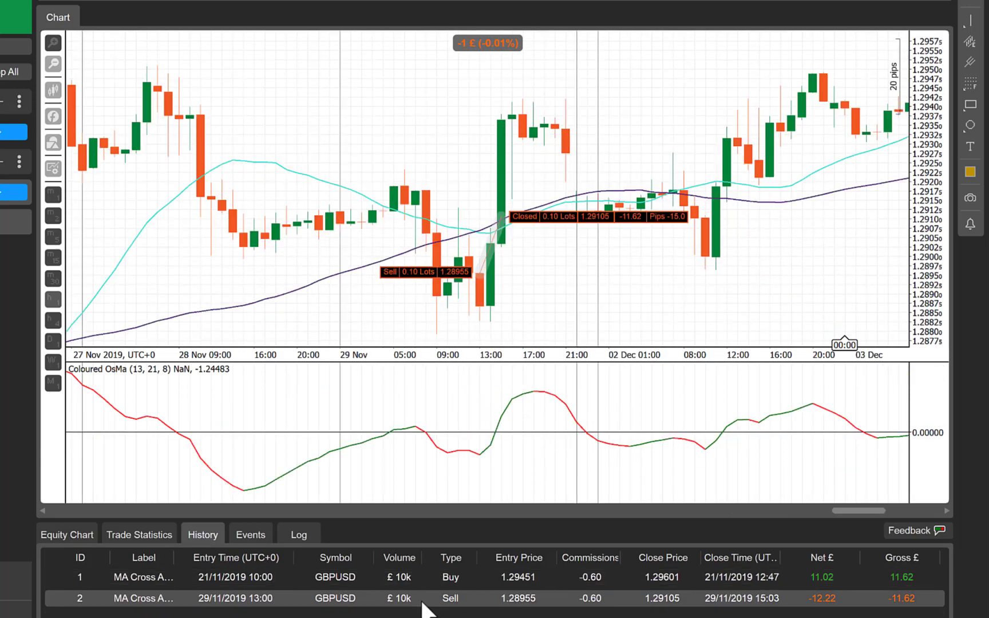
{"action": "mouse_move", "coordinate": [477, 237]}
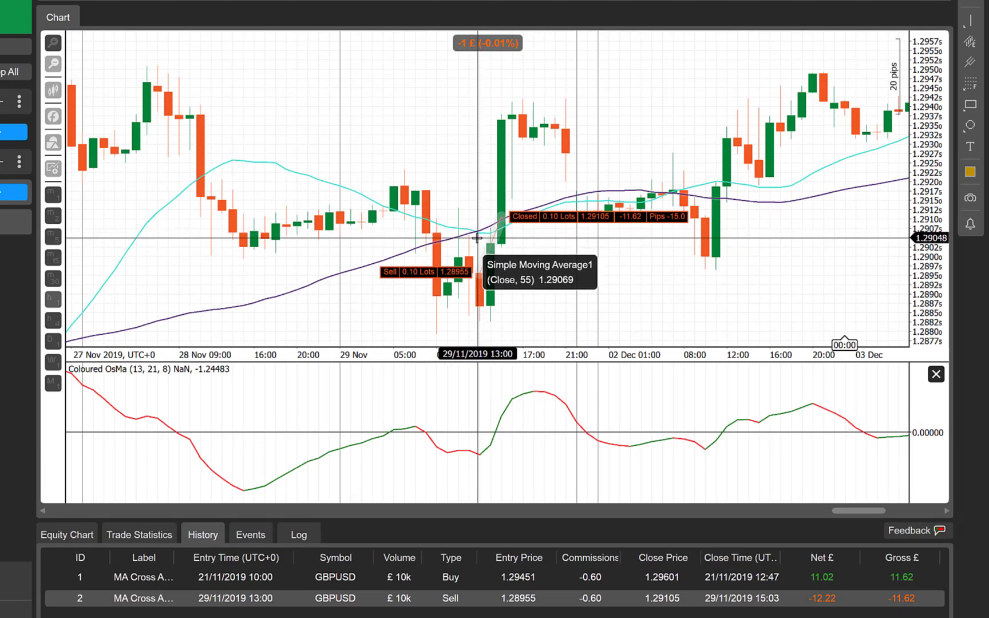
{"action": "mouse_move", "coordinate": [482, 237]}
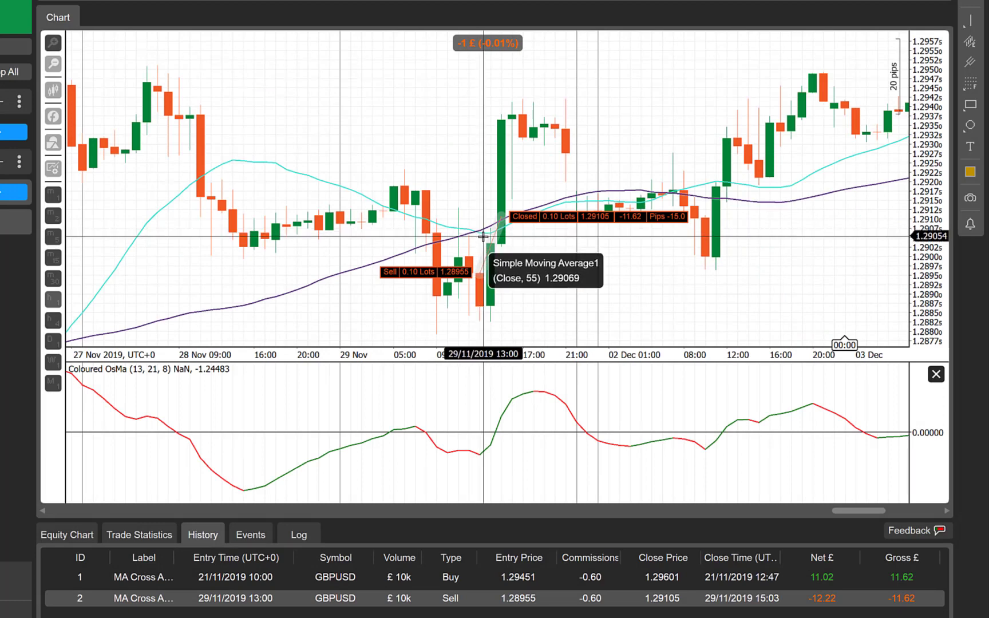
{"action": "mouse_move", "coordinate": [478, 455]}
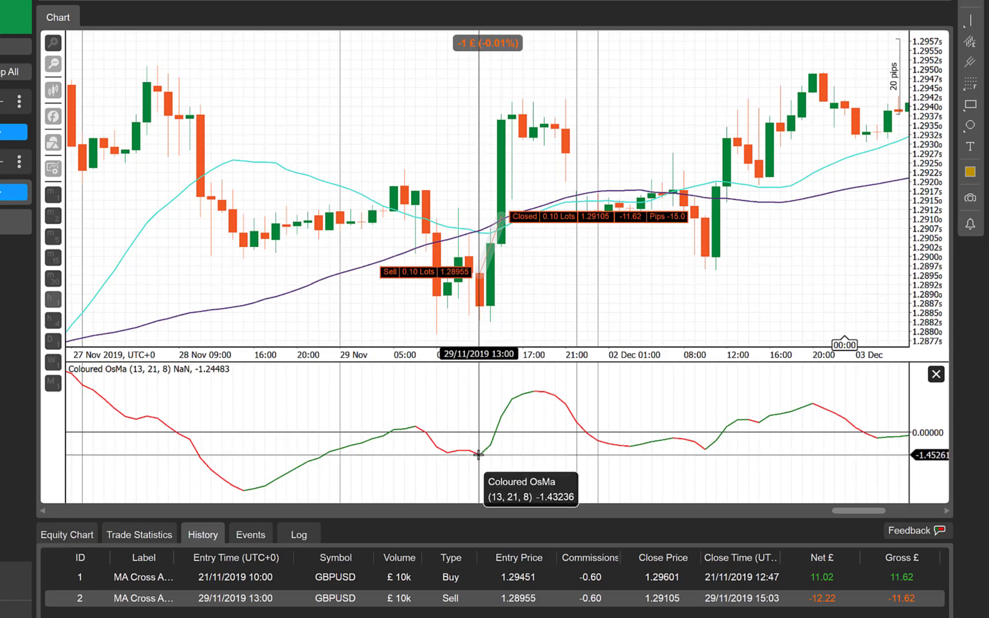
{"action": "mouse_move", "coordinate": [478, 283]}
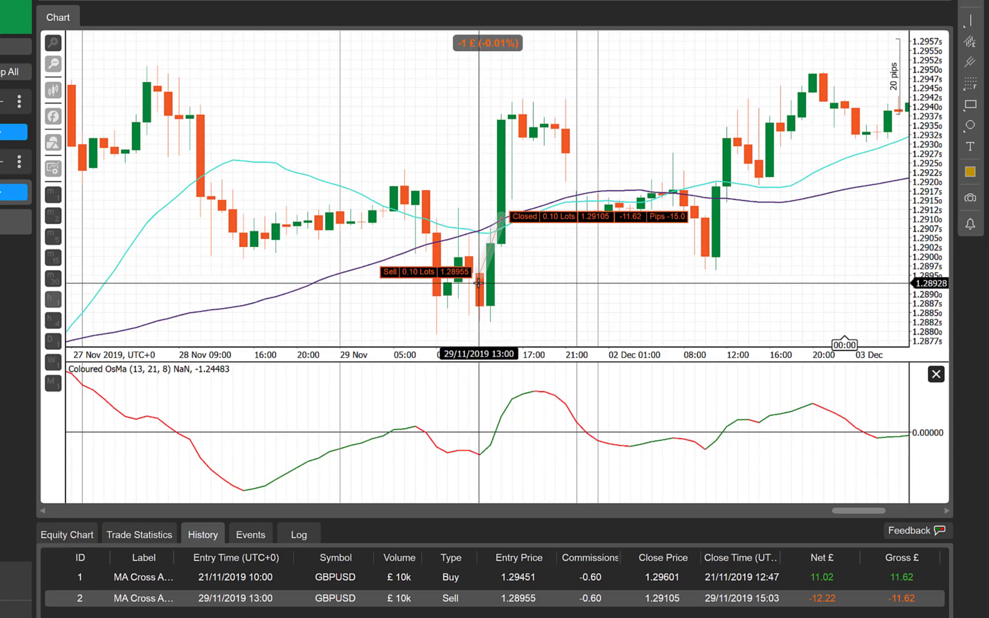
{"action": "mouse_move", "coordinate": [508, 233]}
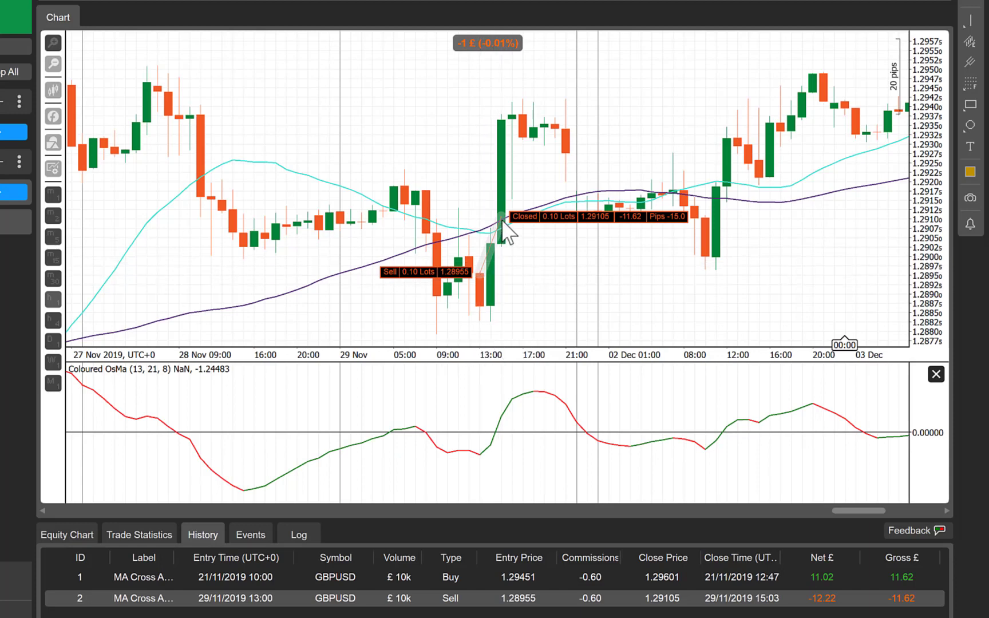
{"action": "mouse_move", "coordinate": [508, 277]}
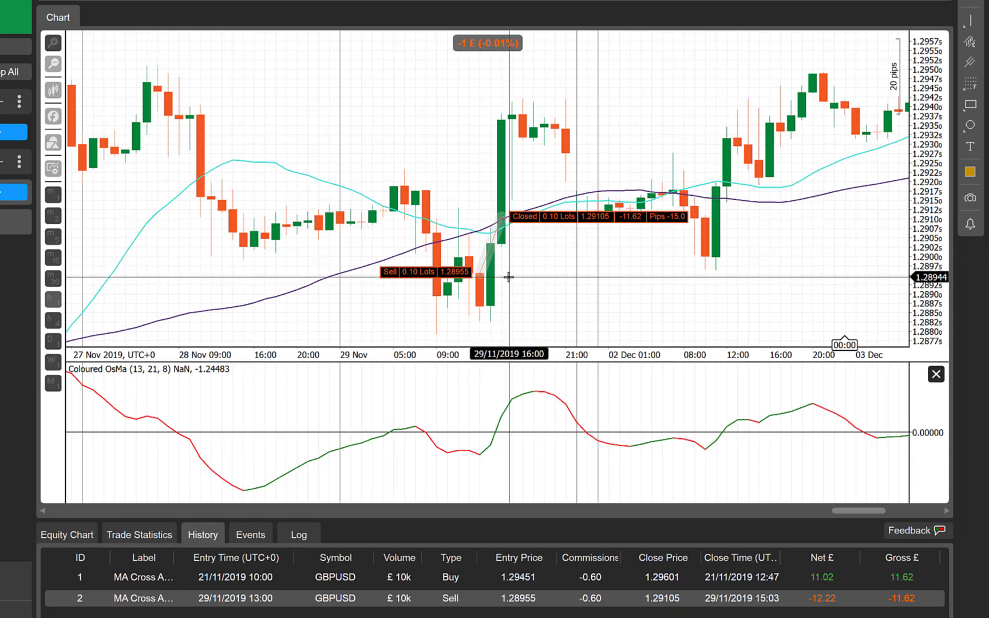